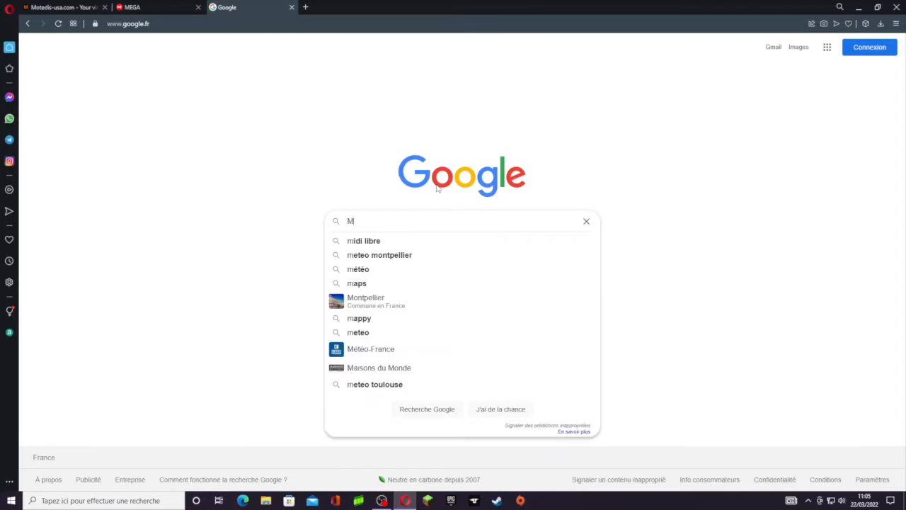
# Search Google for 'Motedis' to find the Motedis.fr shop
pyautogui.write('otedis')
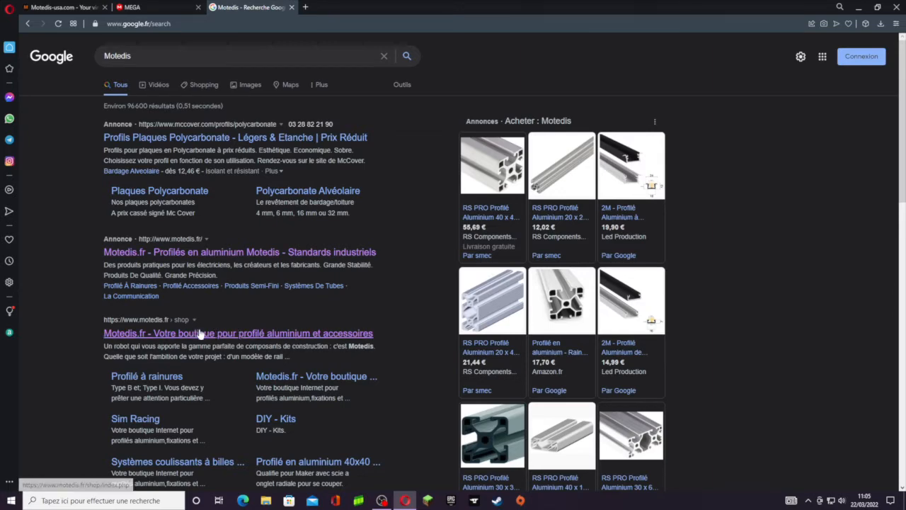
pyautogui.moveTo(235, 333)
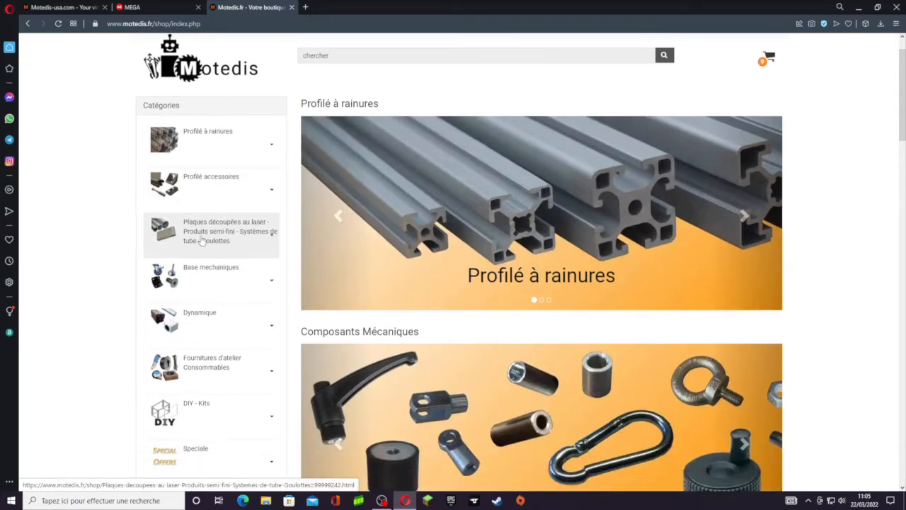
# Browse the Motedis.fr Communication and Données techniques pages, then back on the shop home page
pyautogui.scroll(-3)
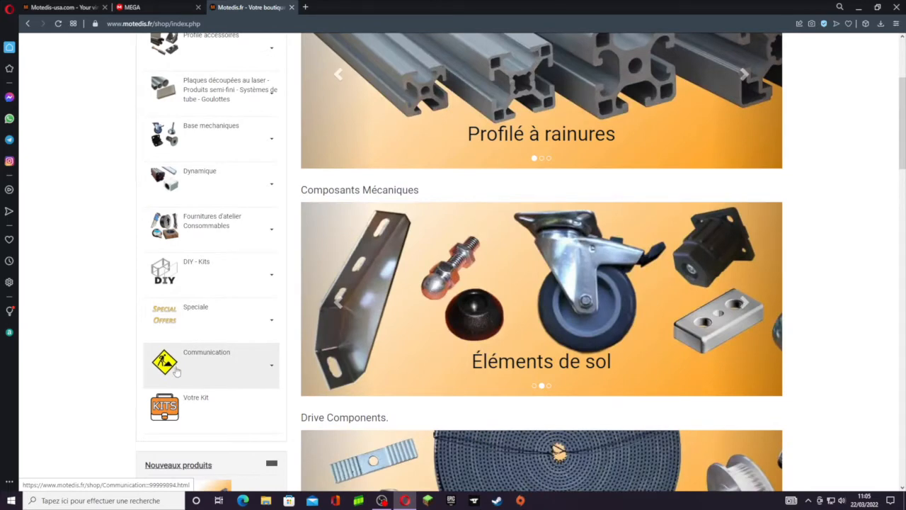
pyautogui.click(206, 352)
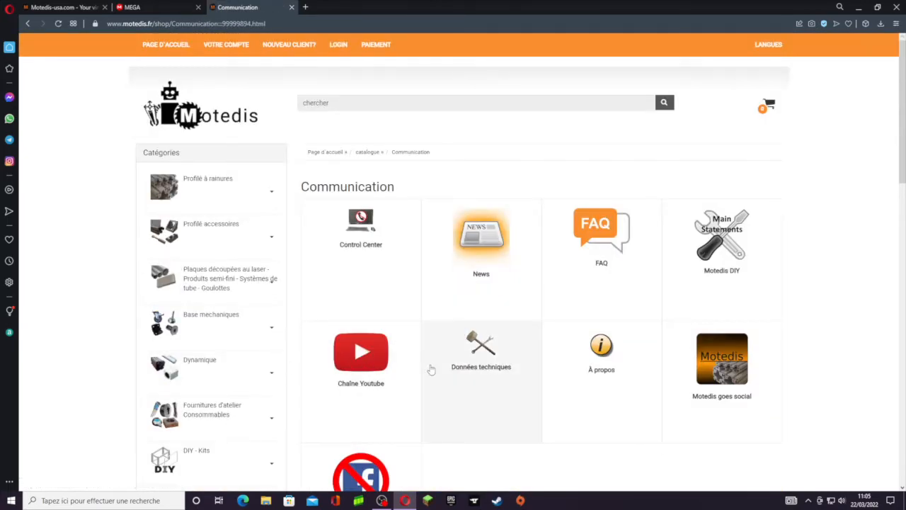
pyautogui.click(481, 366)
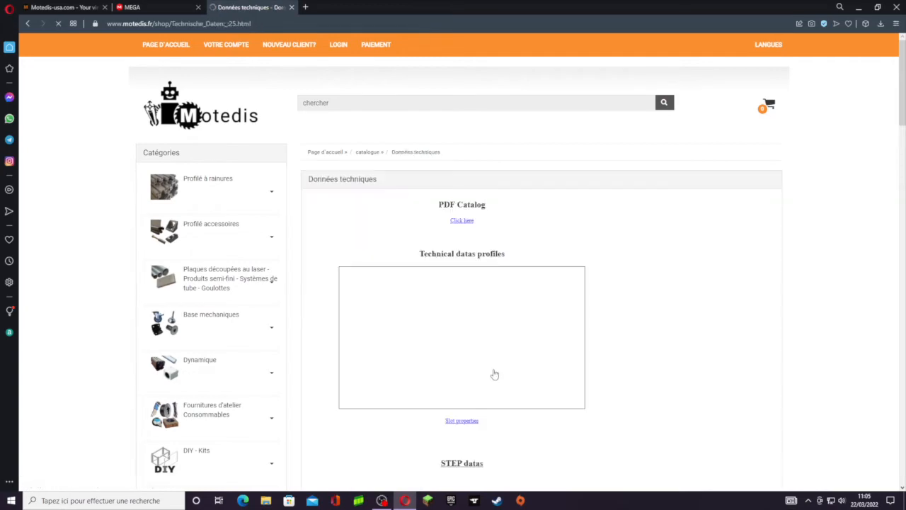
pyautogui.scroll(-3)
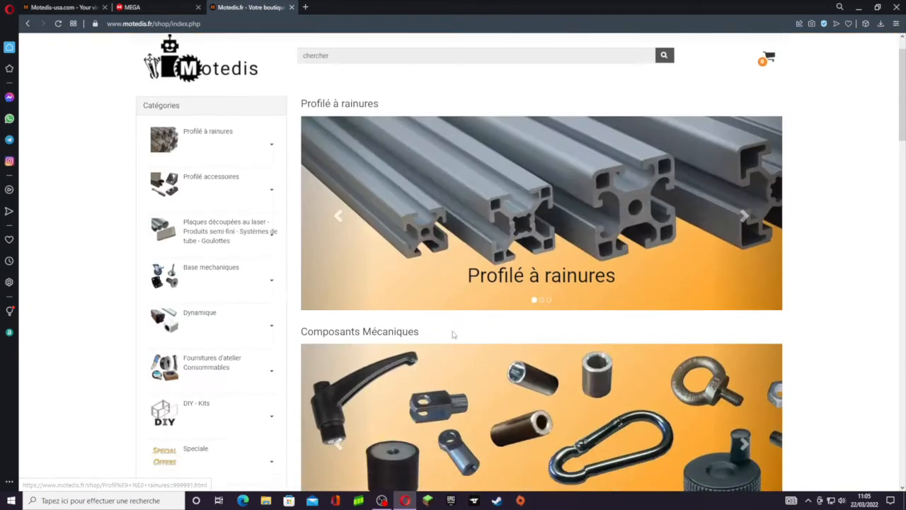
# Scroll to the Motedis.fr footer and follow the FAQ link
pyautogui.scroll(-3)
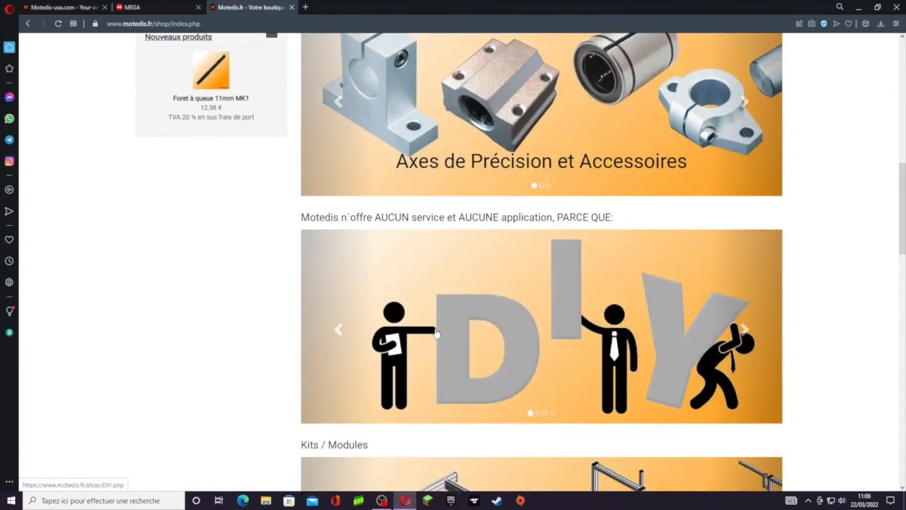
pyautogui.scroll(-3)
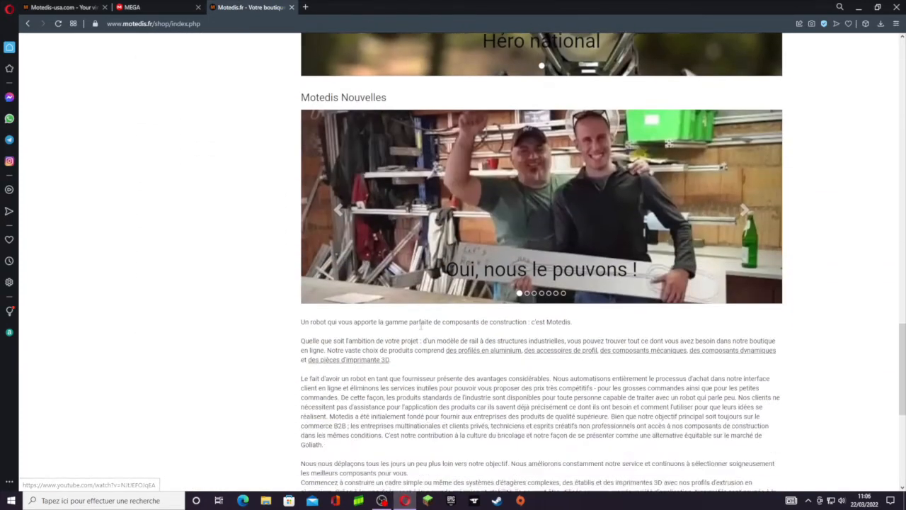
pyautogui.scroll(-3)
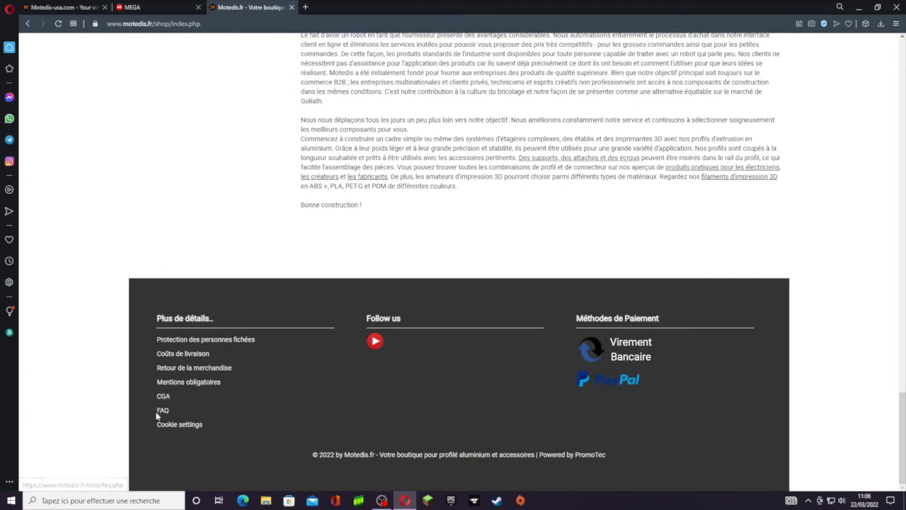
pyautogui.click(163, 410)
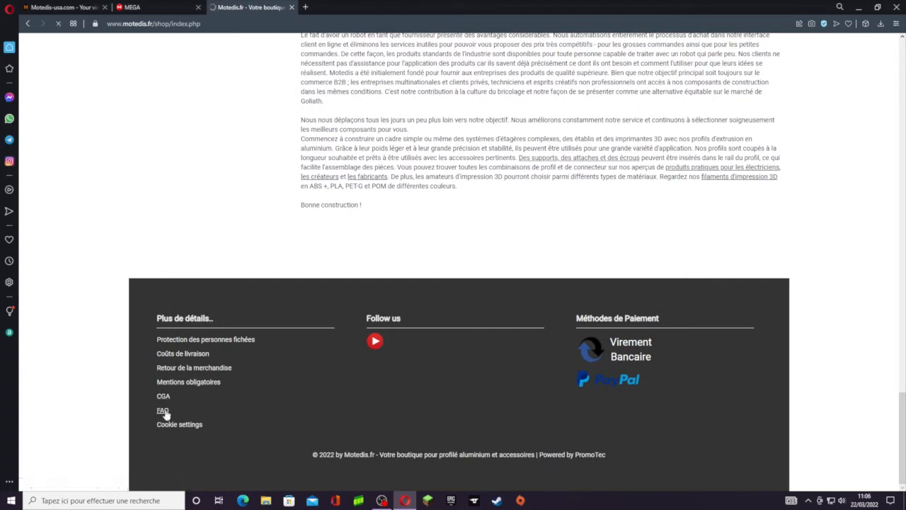
pyautogui.click(162, 410)
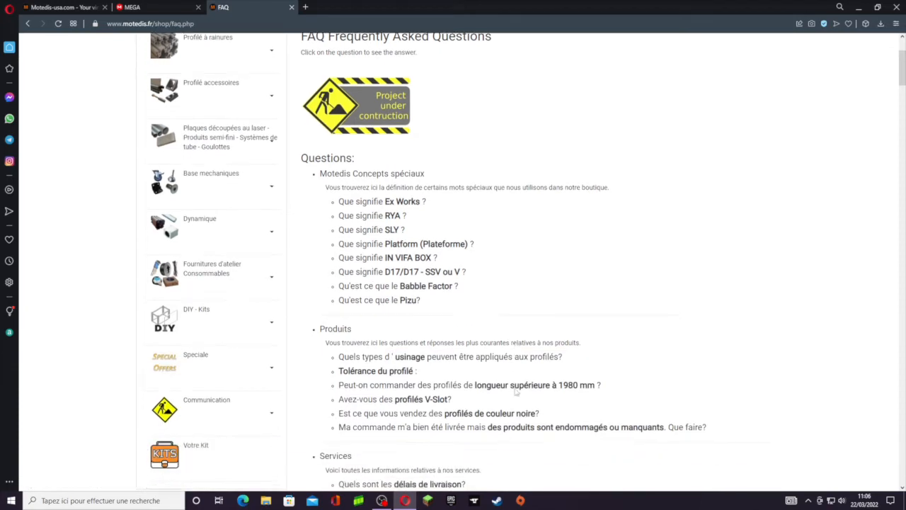
# Expand 'Tolérance du profilé' under Produits and follow its 'informations techniques' link
pyautogui.scroll(-3)
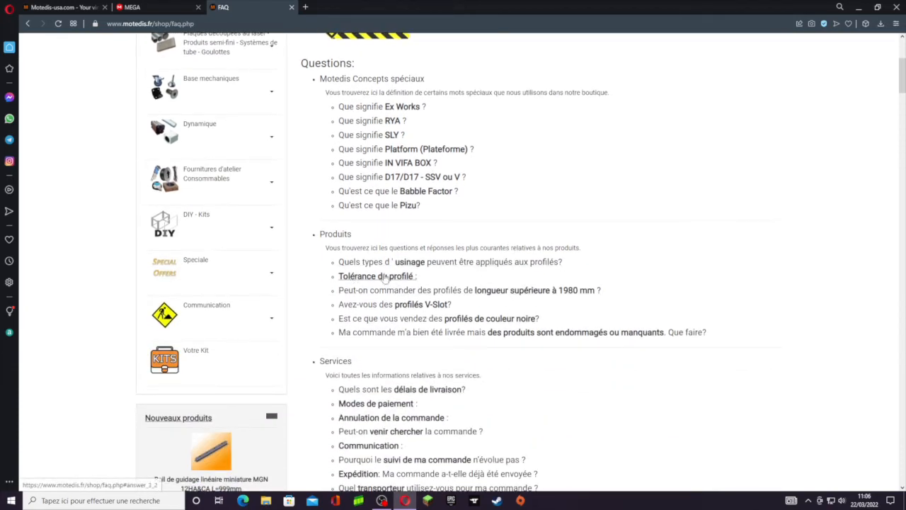
pyautogui.click(376, 276)
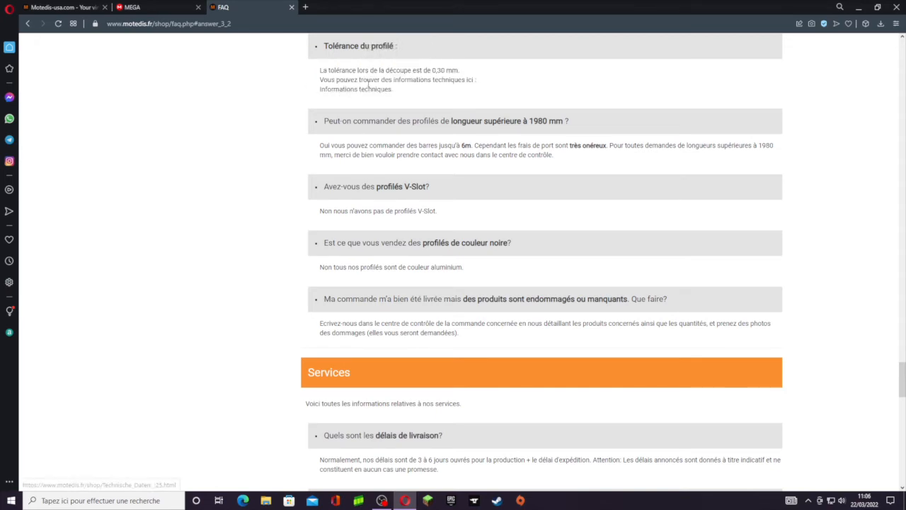
pyautogui.click(355, 88)
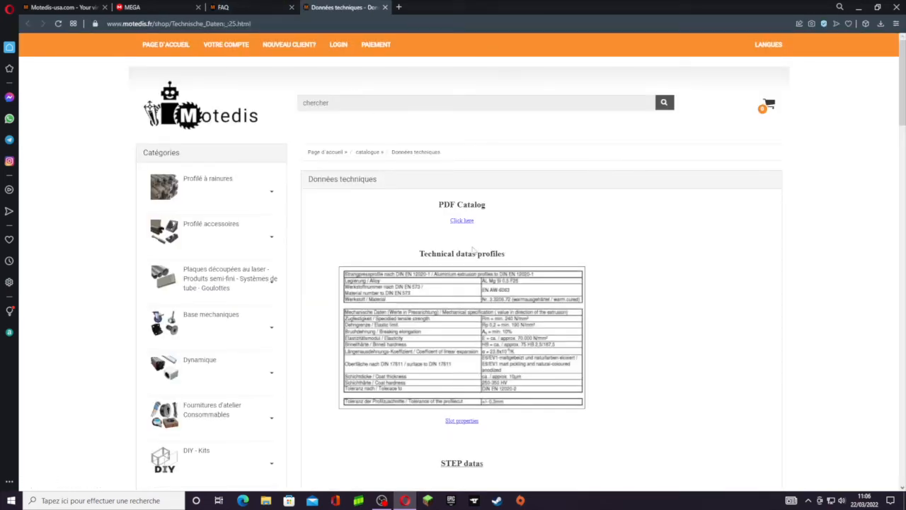
# Scroll the Données techniques page down to the STEP datas Profiles list
pyautogui.scroll(-3)
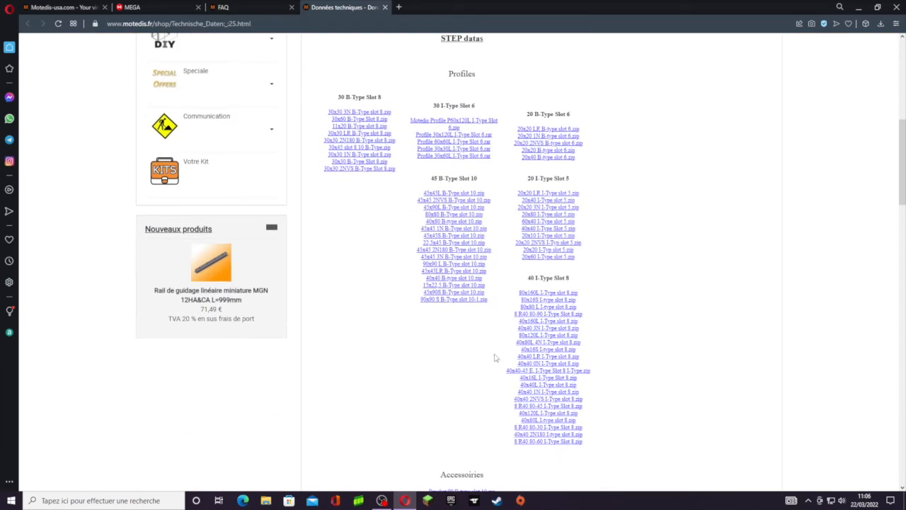
pyautogui.moveTo(655, 432)
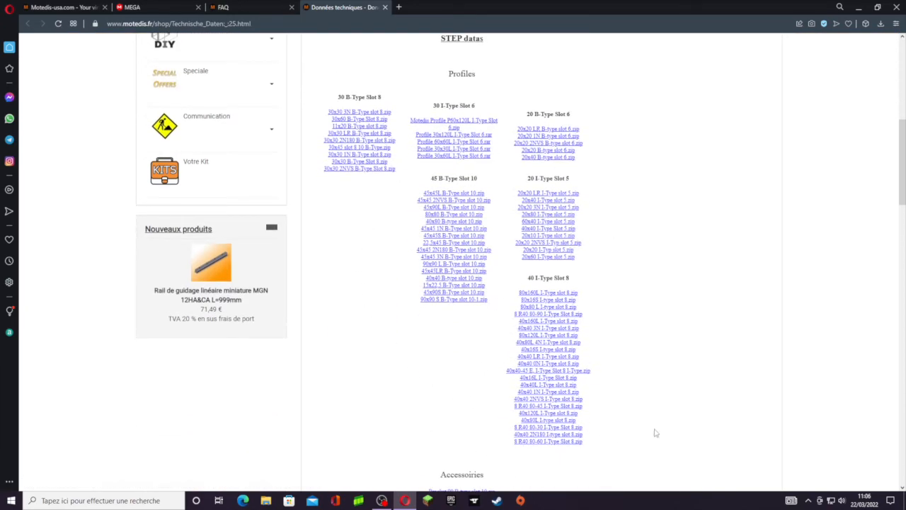